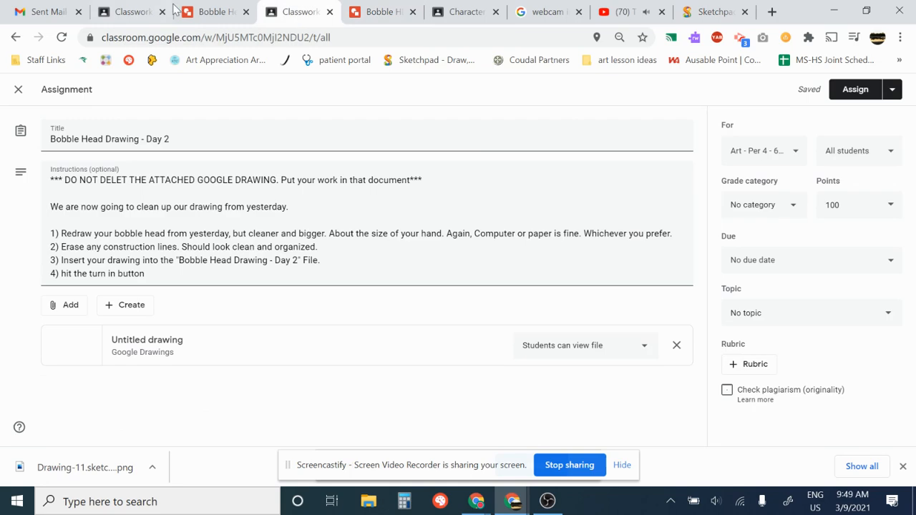
Review the example bobble head sketches, then bring up the clay Bobble Head Examples slides
click(211, 12)
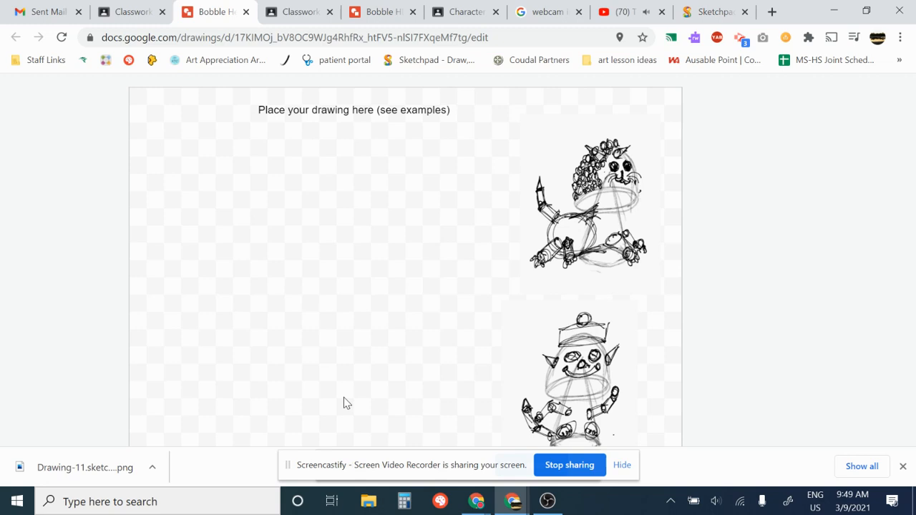
mouse_move(578, 233)
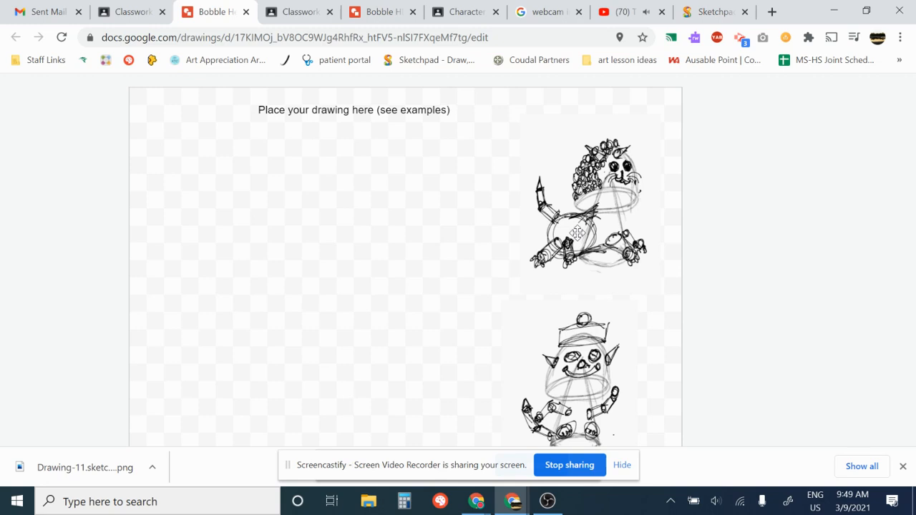
mouse_move(574, 250)
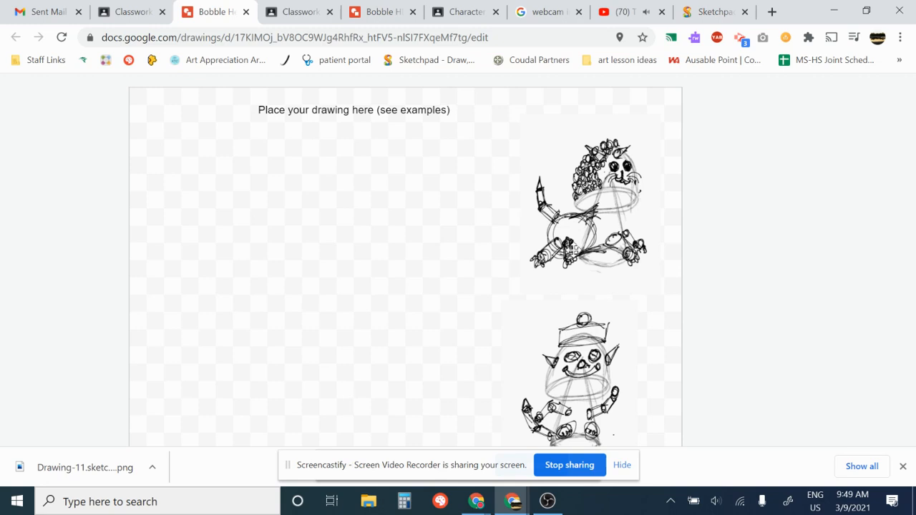
mouse_move(572, 236)
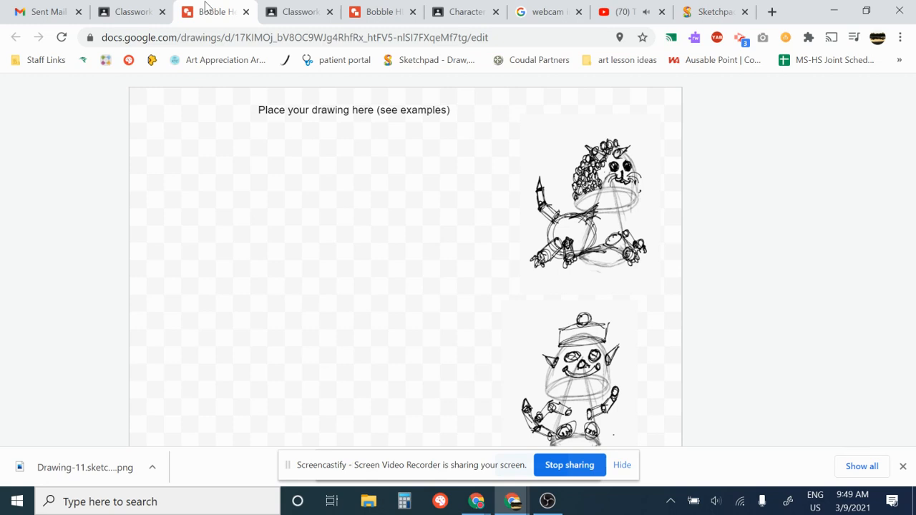
click(129, 11)
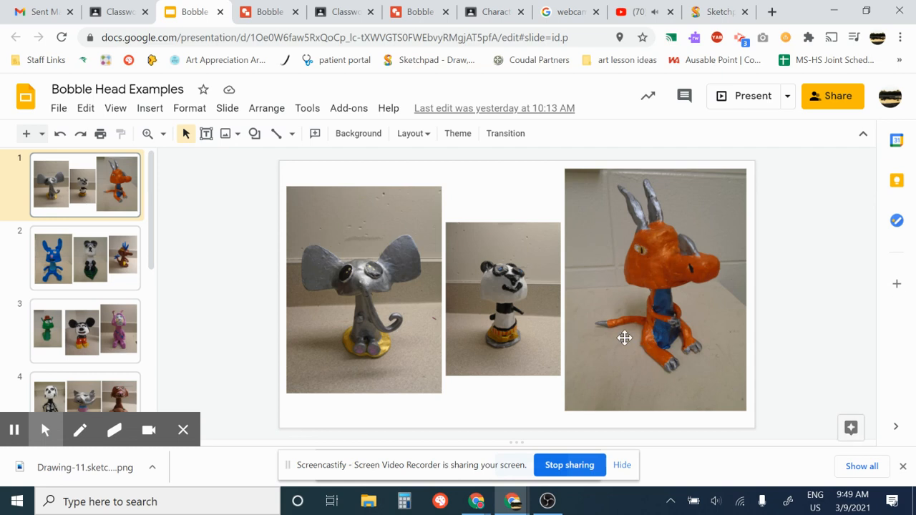
Show slide 2: the blue creature, sunglasses panda, and spiky-crested clay bobble heads
click(84, 258)
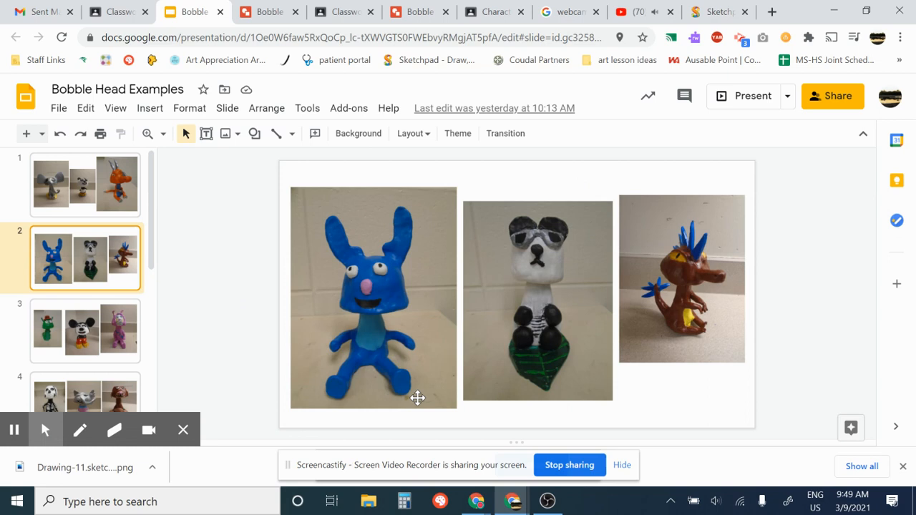
mouse_move(351, 366)
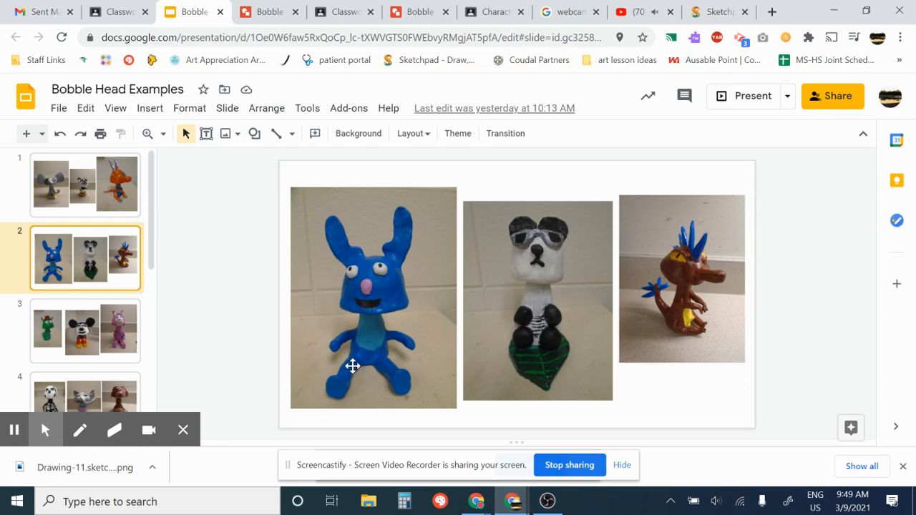
mouse_move(354, 363)
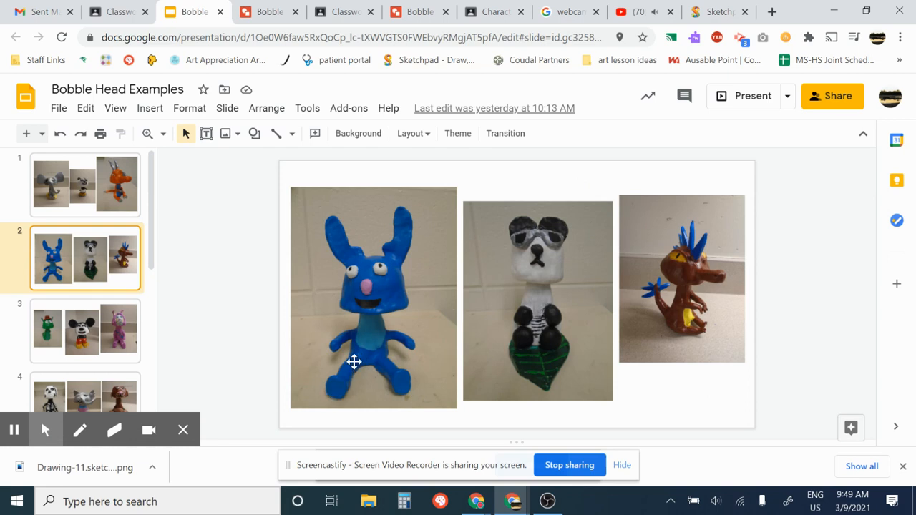
mouse_move(349, 365)
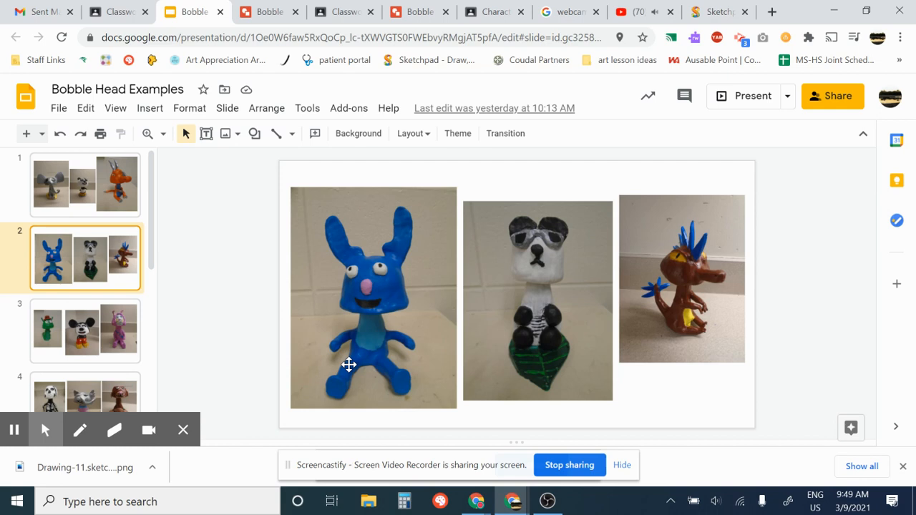
mouse_move(335, 395)
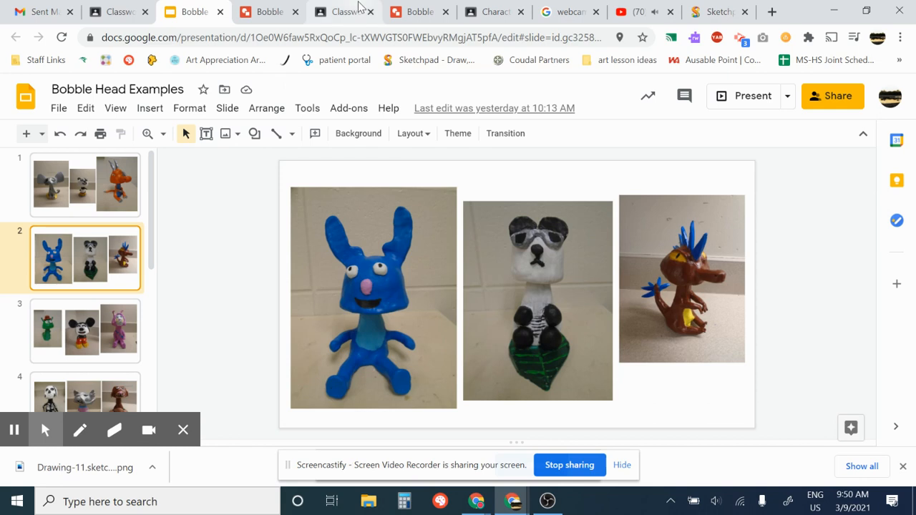
Bring up the Bobble Head Drawing - Day 2 file with its sample sketch
click(418, 12)
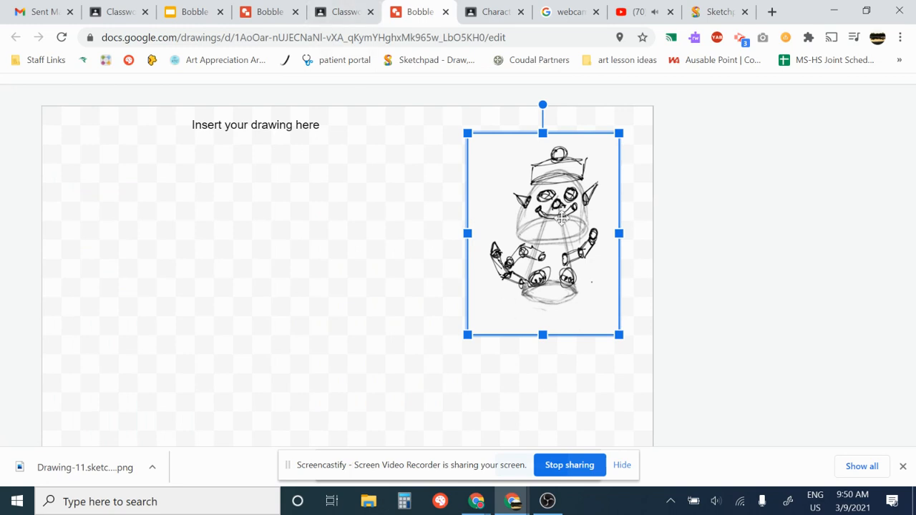
mouse_move(512, 295)
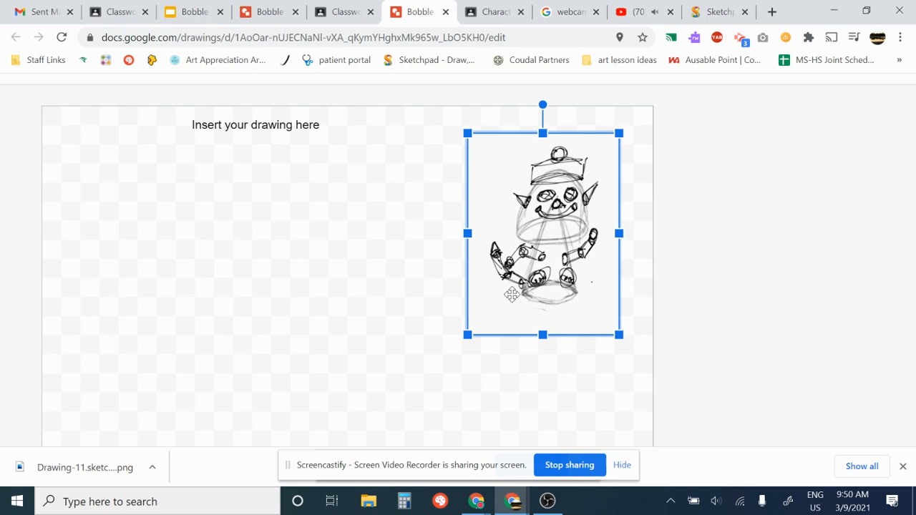
mouse_move(396, 375)
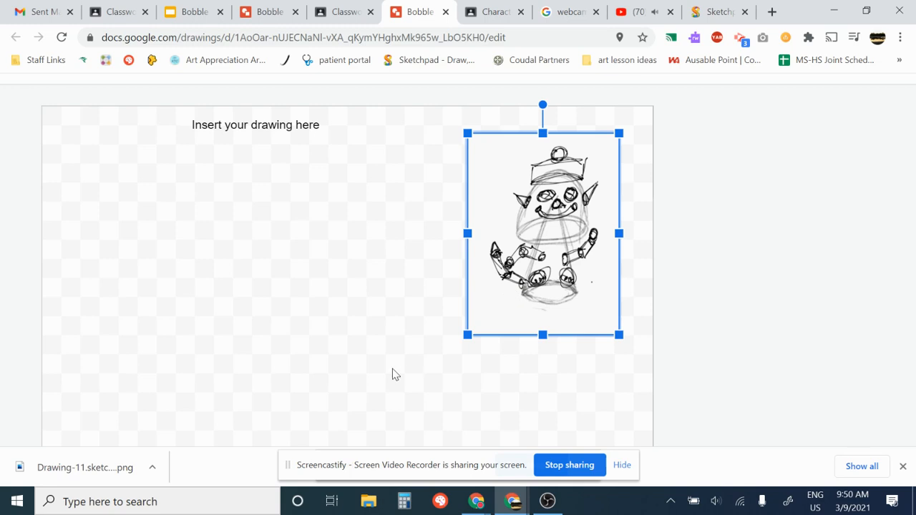
mouse_move(467, 271)
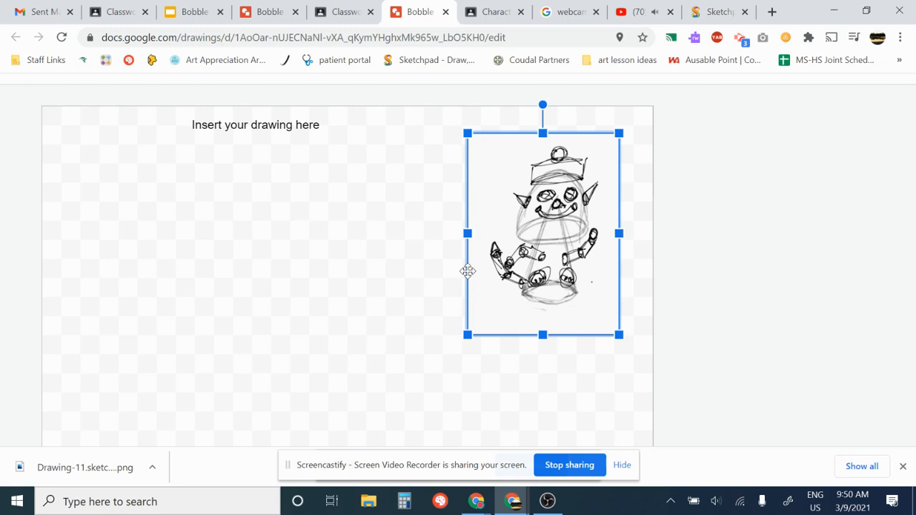
click(344, 12)
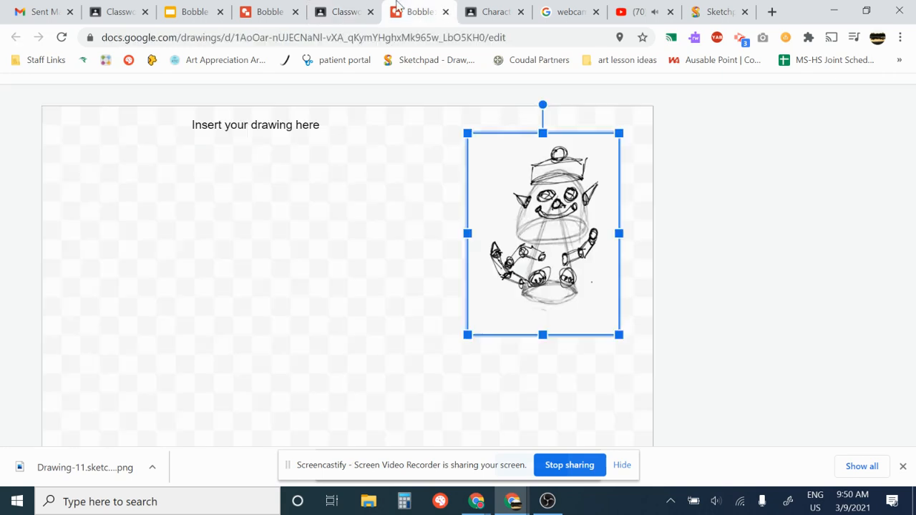
mouse_move(522, 203)
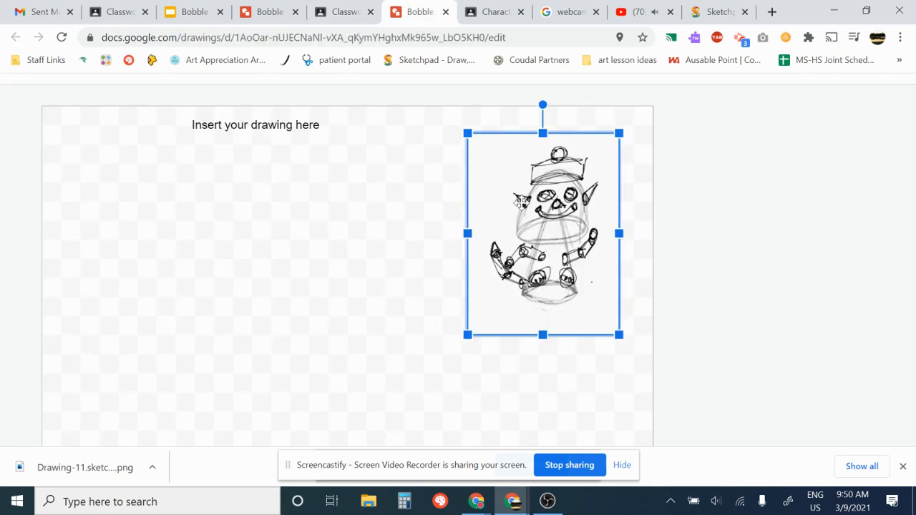
click(344, 12)
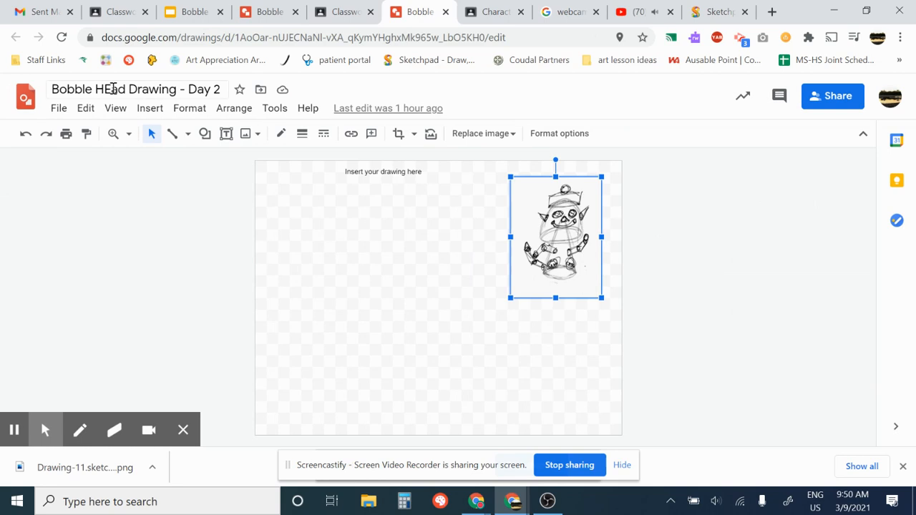
Point out the 'Bobble Head Drawing - Day 2' title and sketch, then return to Classroom
click(136, 88)
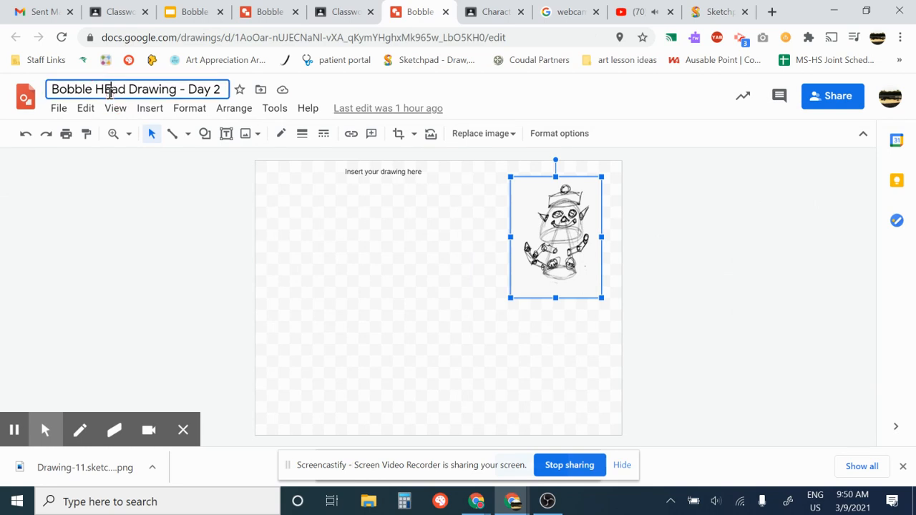
click(169, 247)
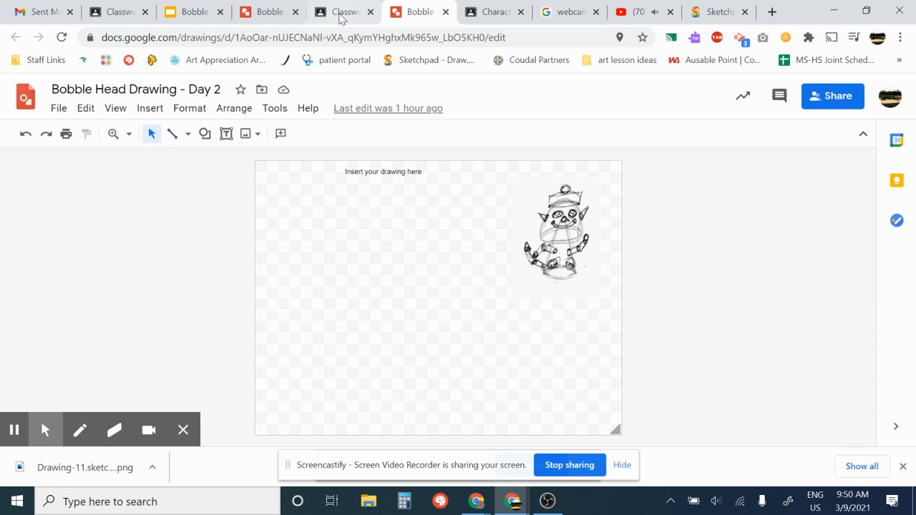
click(344, 12)
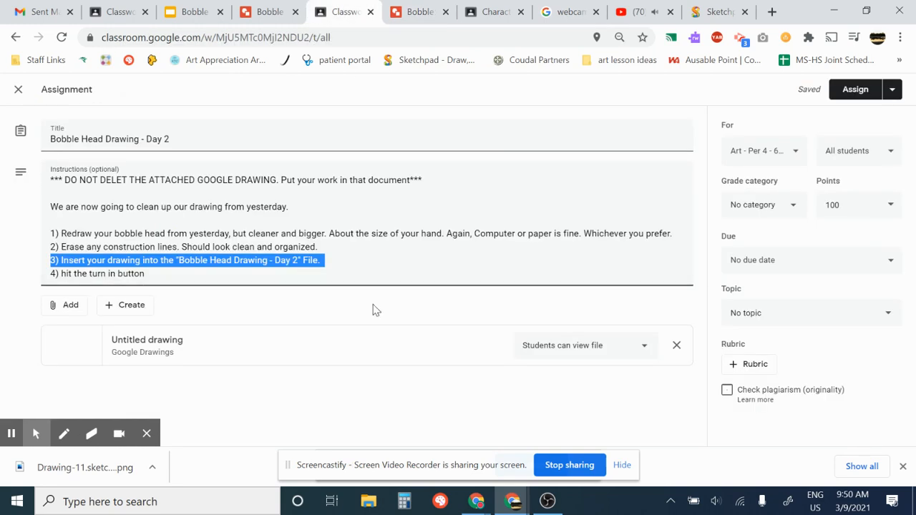
mouse_move(795, 299)
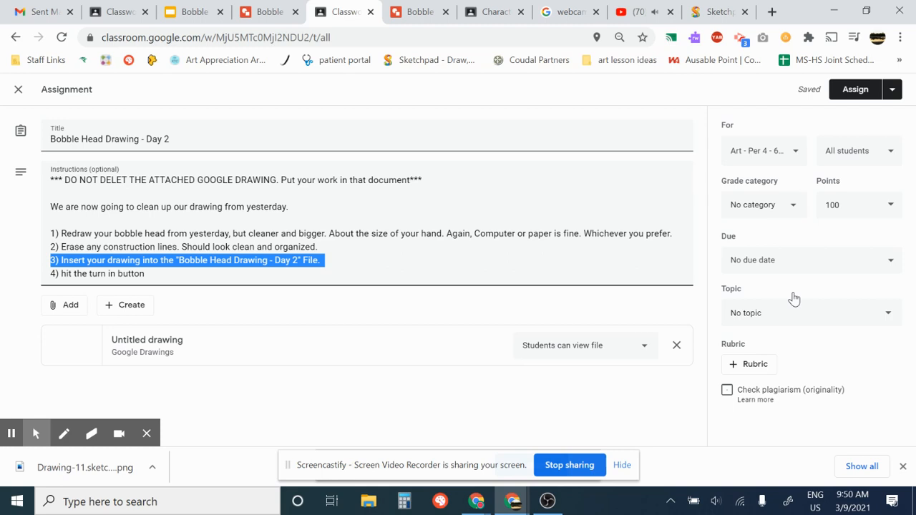
Open the Bobble Head Drawing - Day 2 Due dropdown, currently with no due date
click(809, 260)
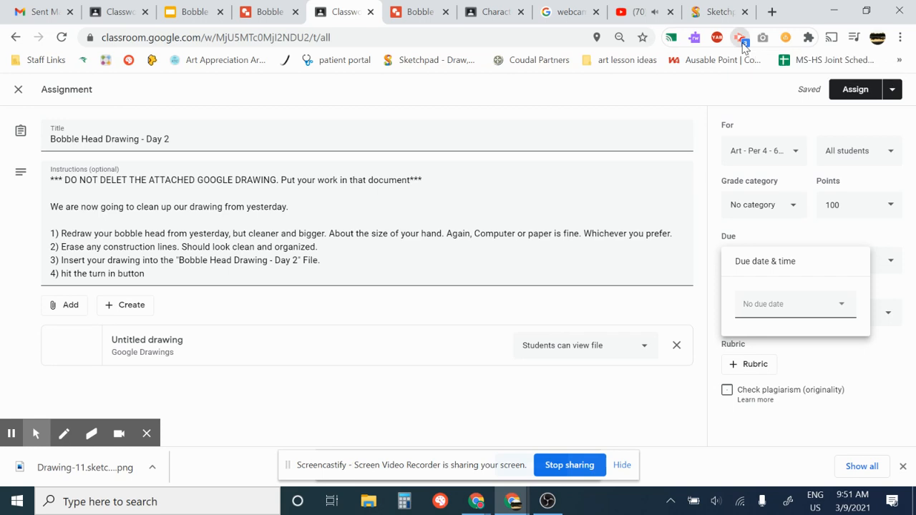
click(739, 37)
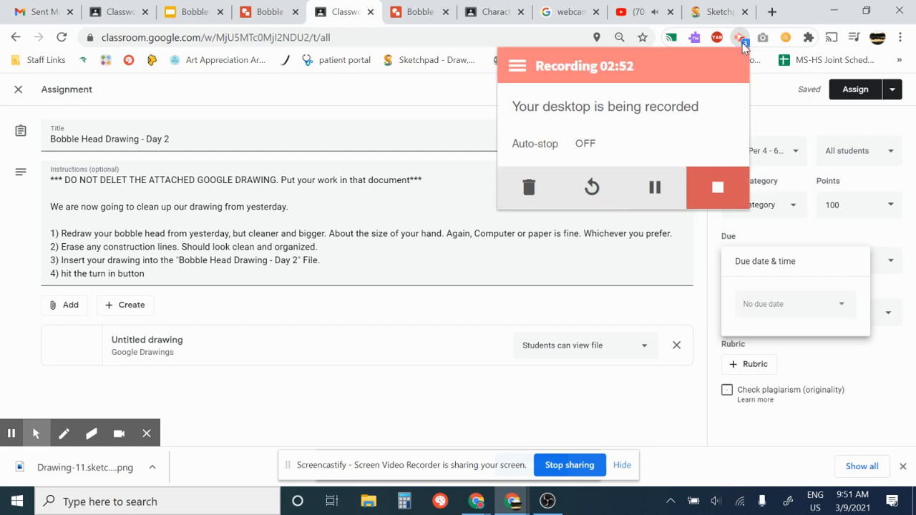
mouse_move(637, 177)
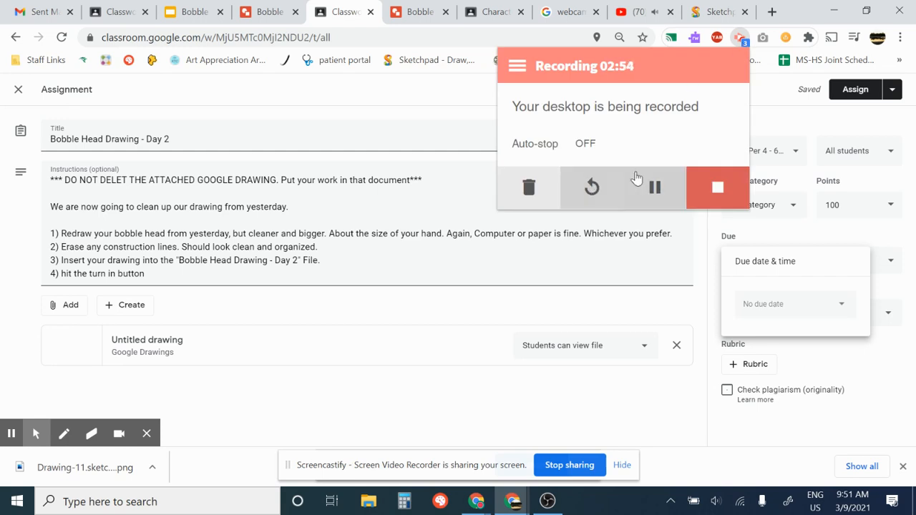